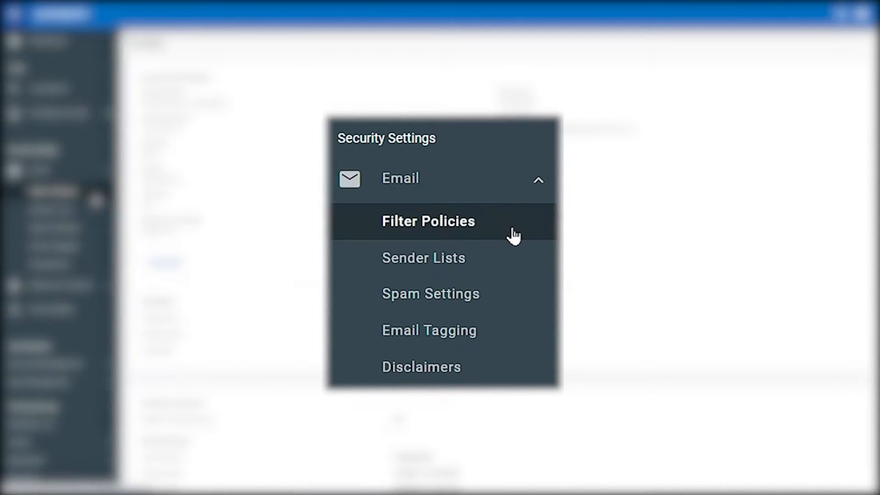
Show the outbound filter policies under Security Settings > Email.
{"action": "left_click", "coordinate": [428, 221]}
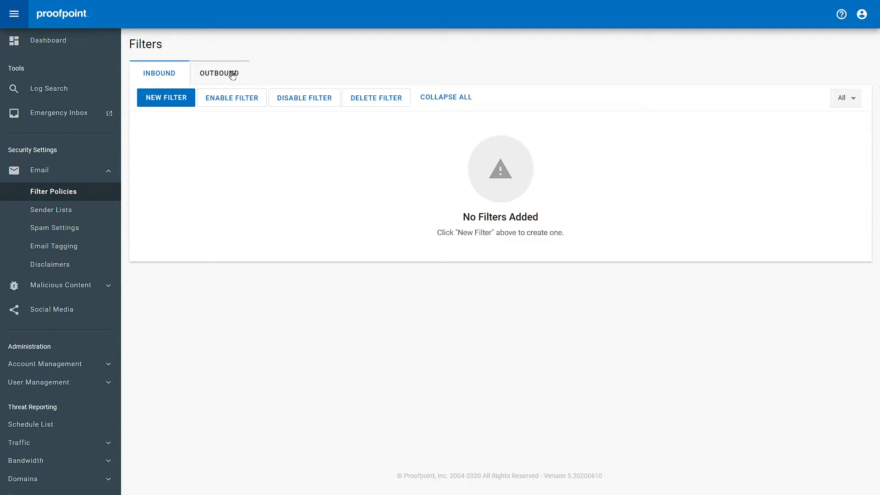
{"action": "left_click", "coordinate": [219, 73]}
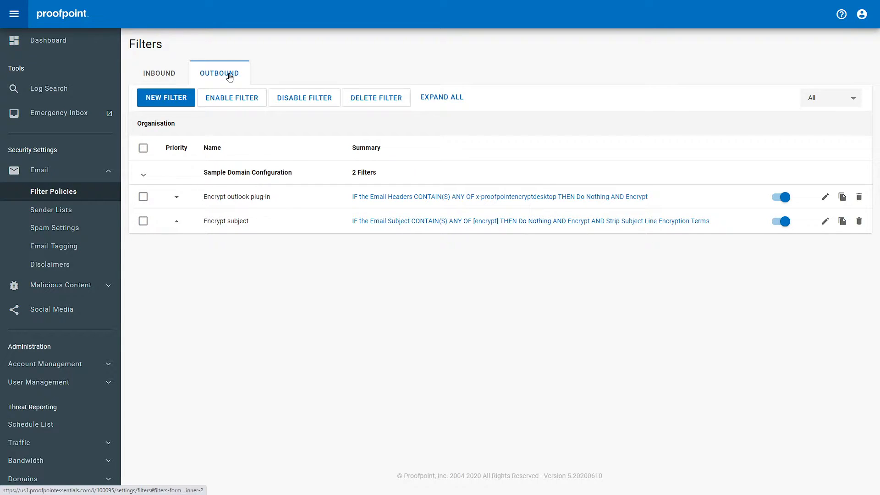
Start a new filter named 'Sample Filter' with direction Outbound and continue to its settings.
{"action": "left_click", "coordinate": [165, 97]}
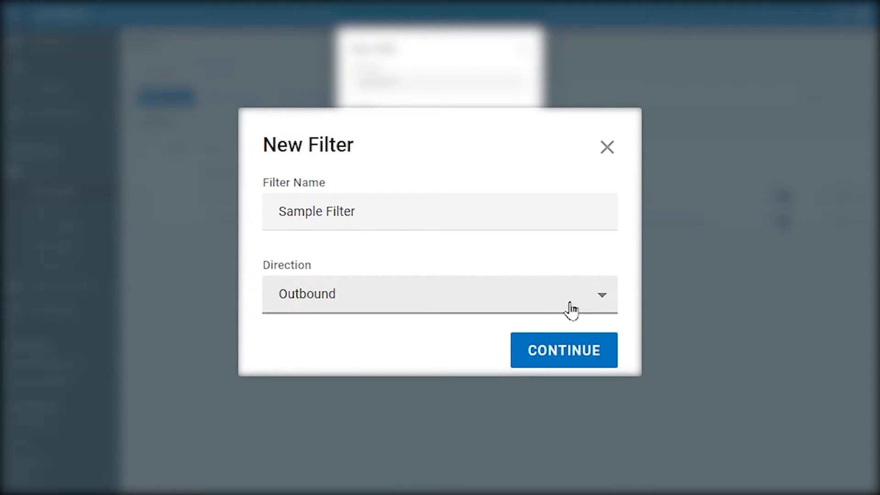
{"action": "left_click", "coordinate": [439, 293]}
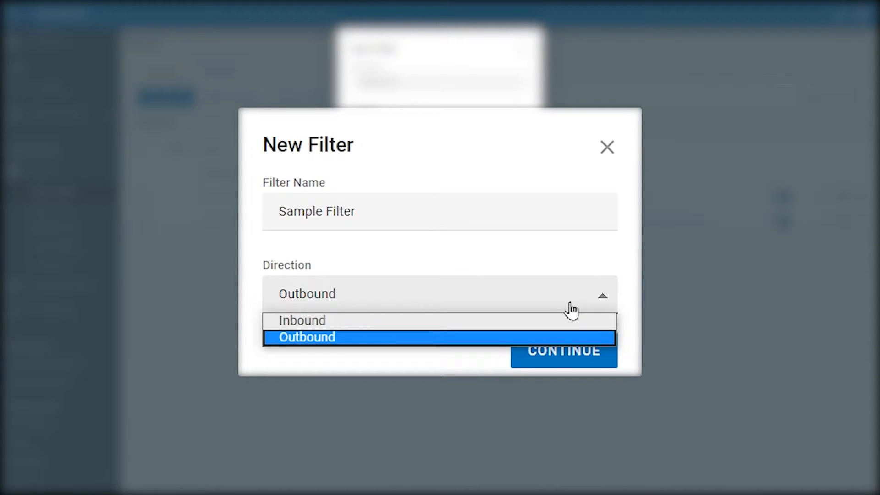
{"action": "left_click", "coordinate": [306, 336]}
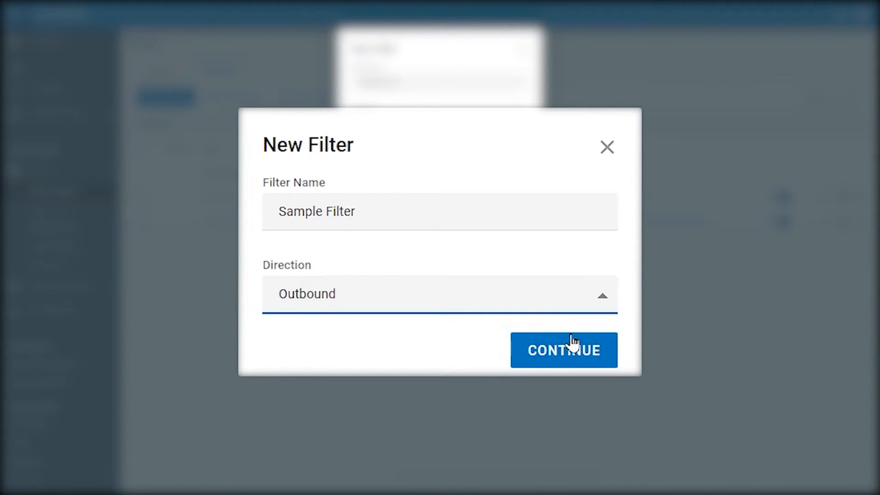
{"action": "left_click", "coordinate": [563, 350]}
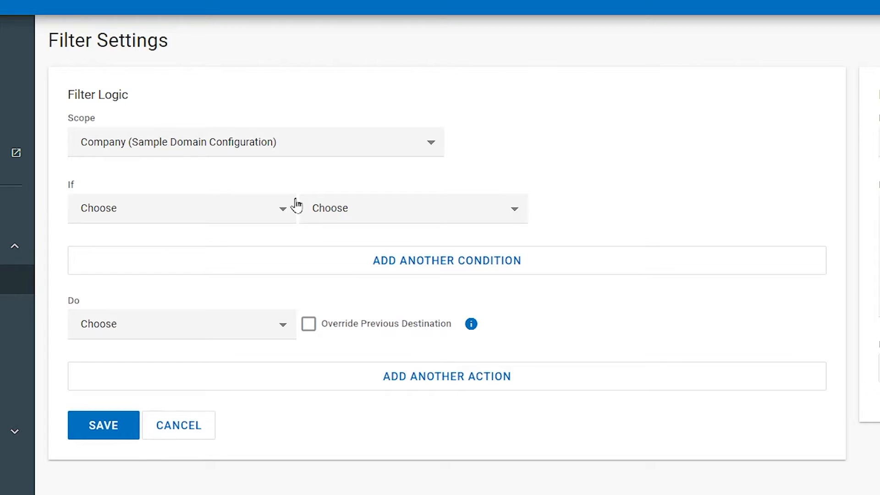
Make the first condition Smart Identifier Scan contains any of.
{"action": "left_click", "coordinate": [180, 208]}
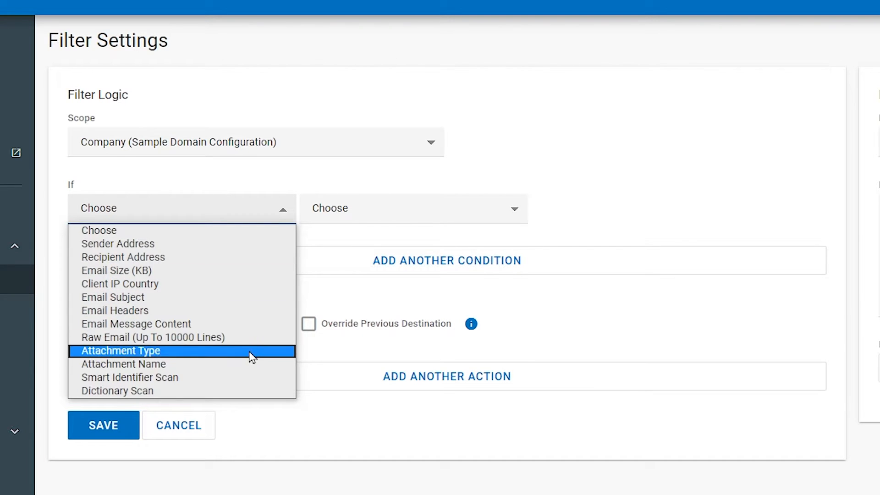
{"action": "left_click", "coordinate": [130, 377]}
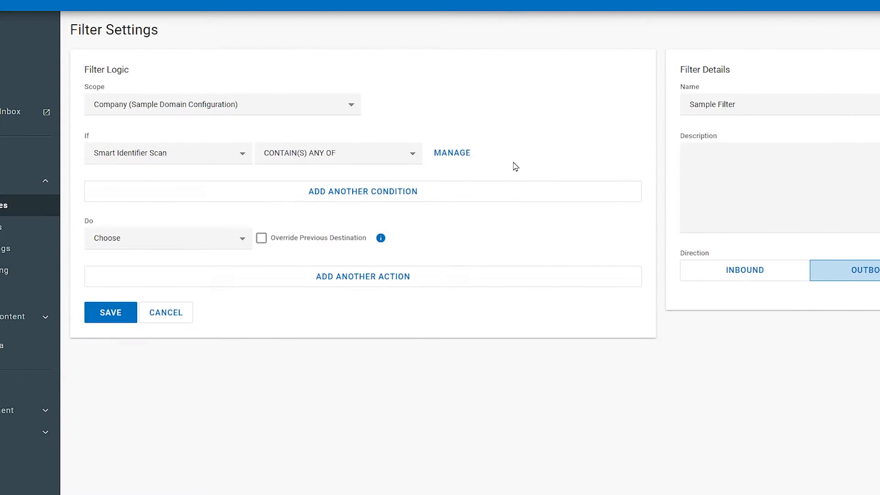
Select Social Security Number under Personal Information as the condition's smart identifier.
{"action": "left_click", "coordinate": [452, 152]}
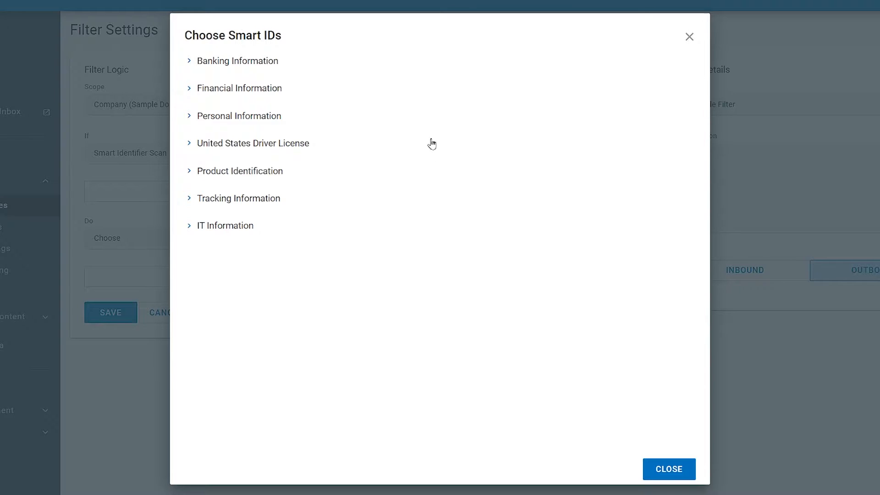
{"action": "mouse_move", "coordinate": [346, 91]}
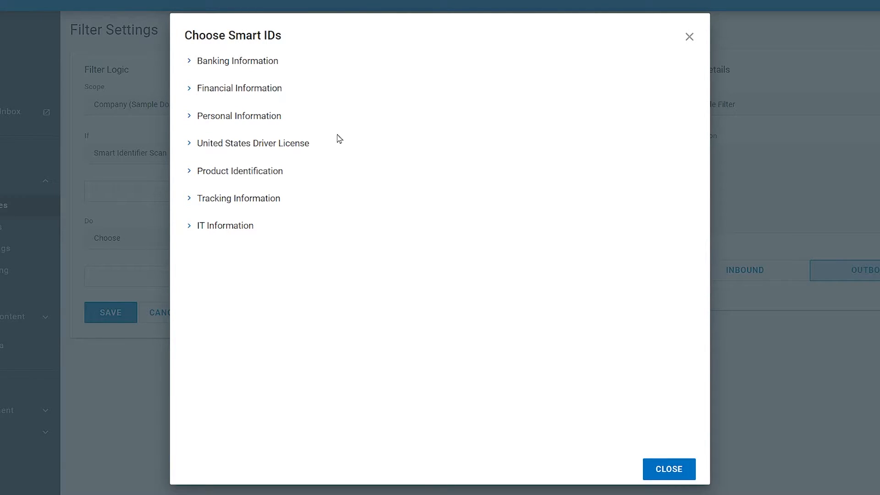
{"action": "mouse_move", "coordinate": [314, 183]}
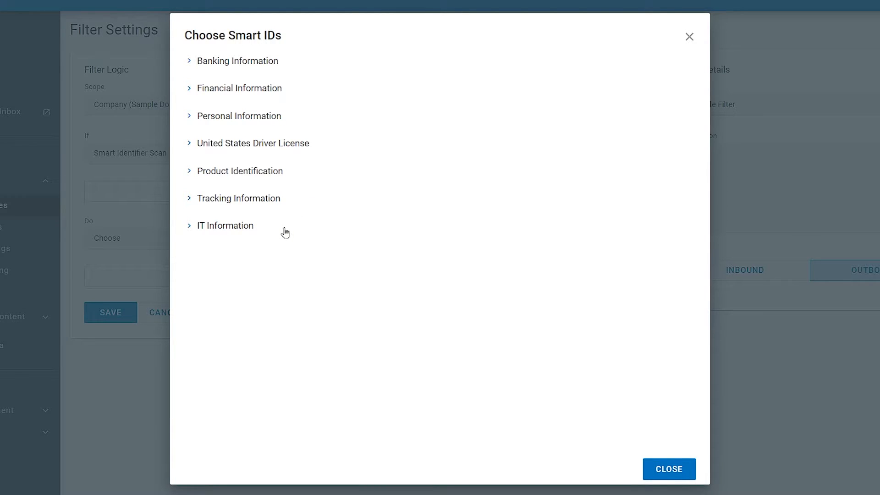
{"action": "mouse_move", "coordinate": [251, 285]}
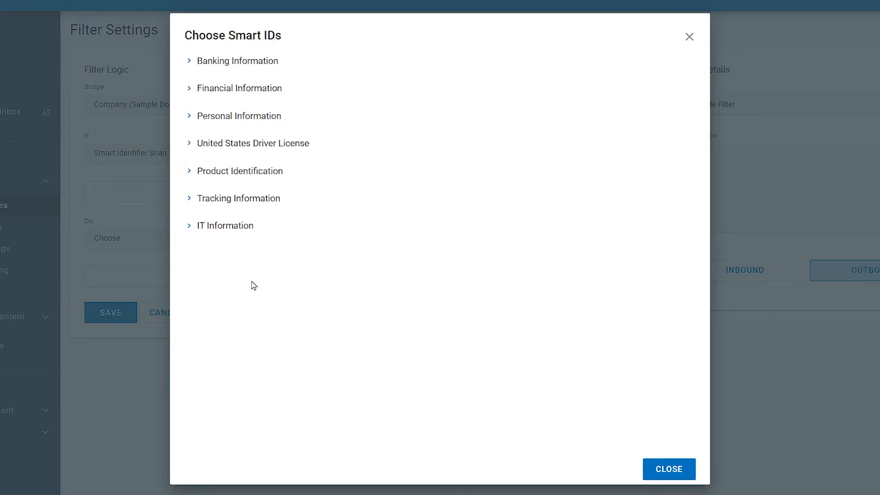
{"action": "mouse_move", "coordinate": [349, 128]}
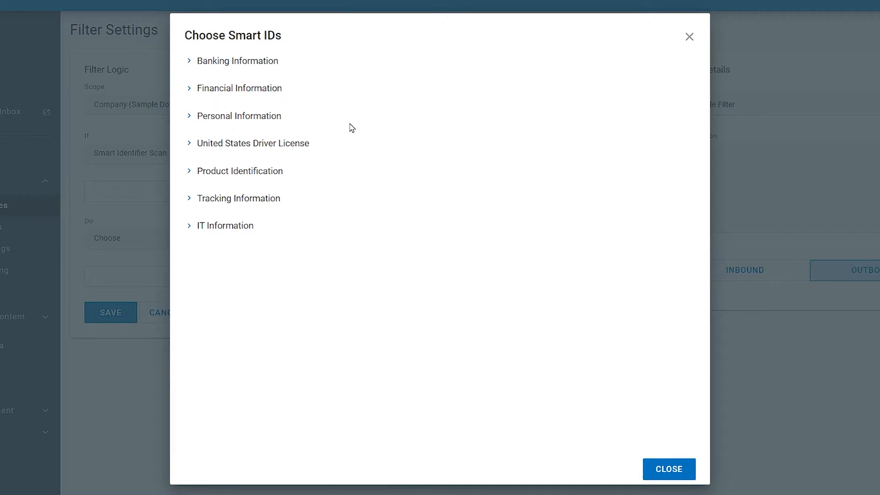
{"action": "left_click", "coordinate": [240, 115]}
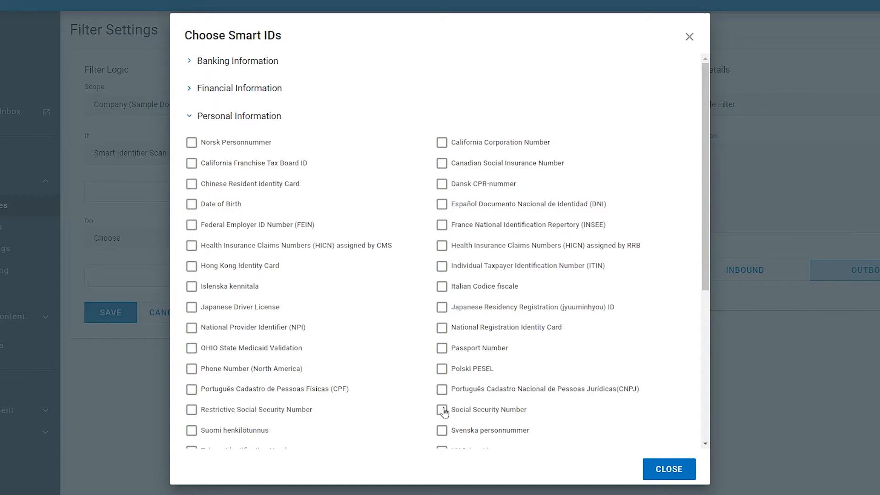
{"action": "left_click", "coordinate": [442, 409]}
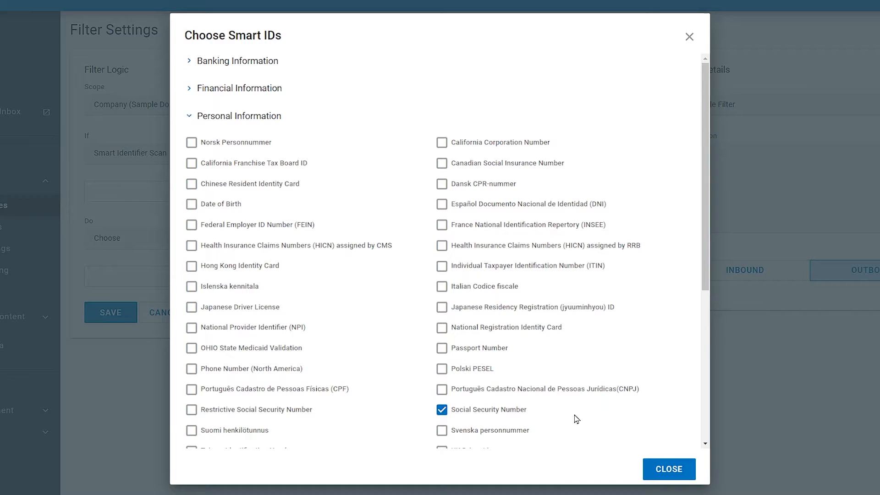
{"action": "left_click", "coordinate": [668, 468]}
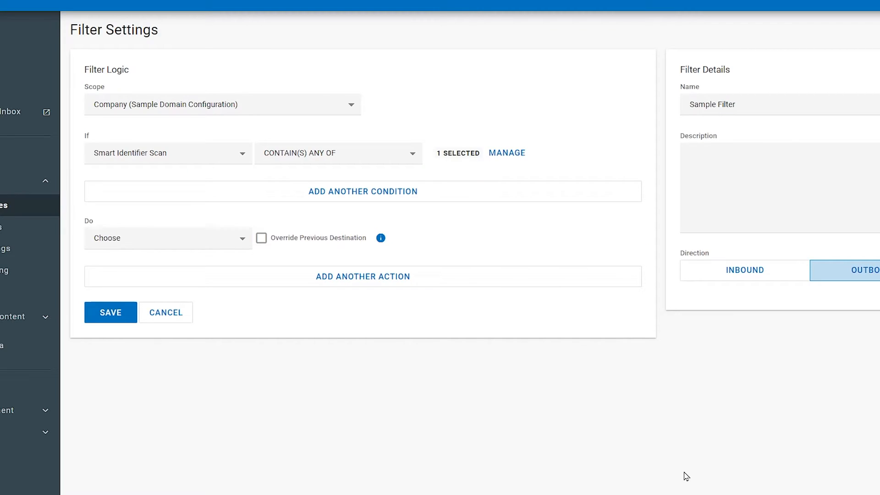
{"action": "mouse_move", "coordinate": [478, 239]}
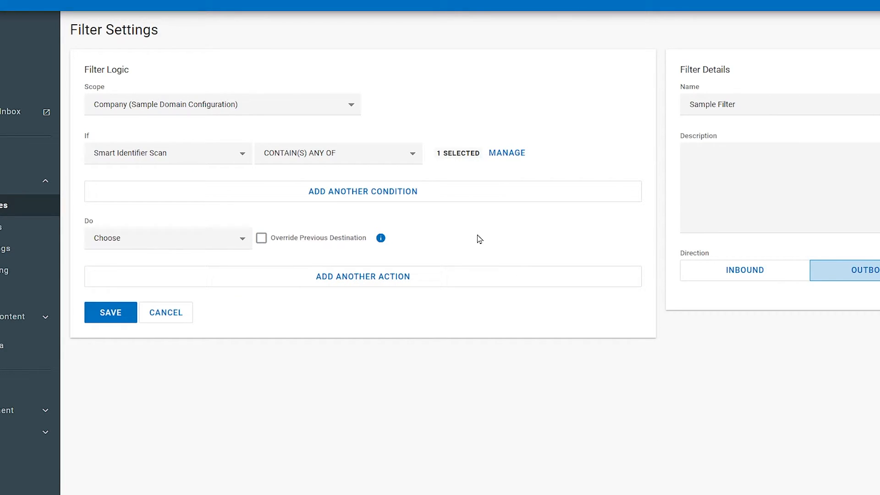
{"action": "mouse_move", "coordinate": [385, 206]}
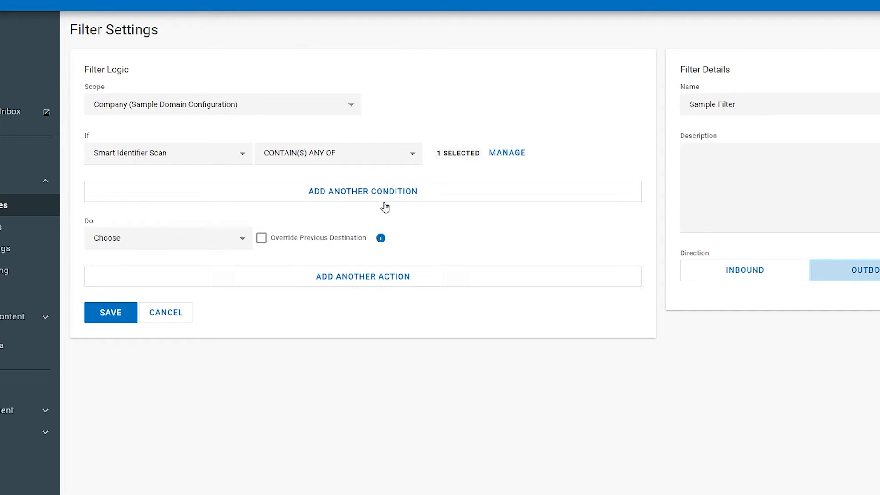
Add a second condition Dictionary Scan contains any of and bring up the dictionary chooser.
{"action": "left_click", "coordinate": [363, 190]}
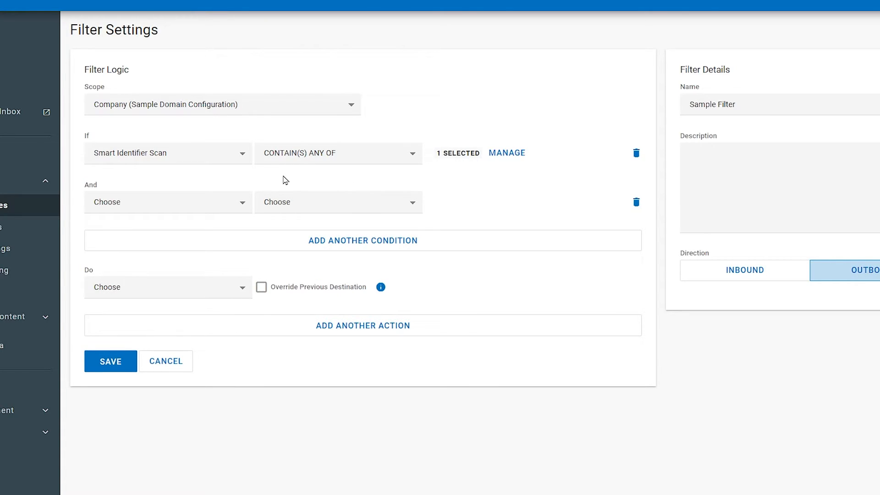
{"action": "left_click", "coordinate": [167, 202]}
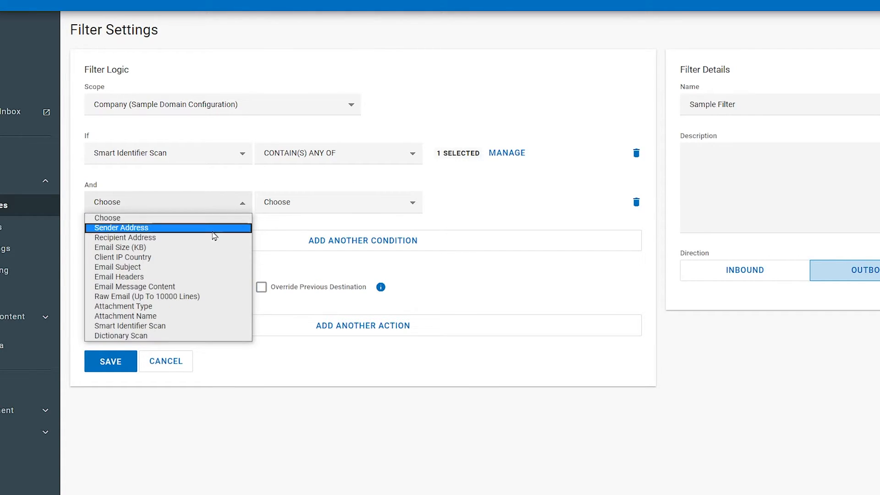
{"action": "left_click", "coordinate": [120, 335]}
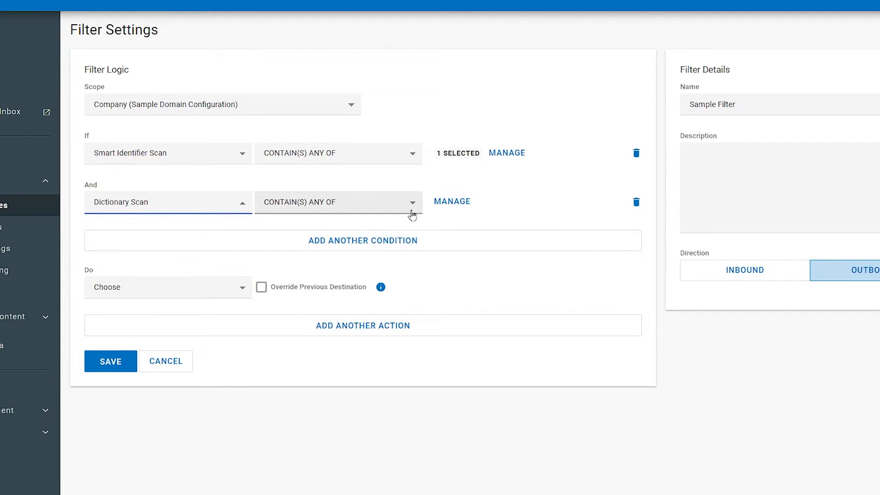
{"action": "left_click", "coordinate": [452, 201]}
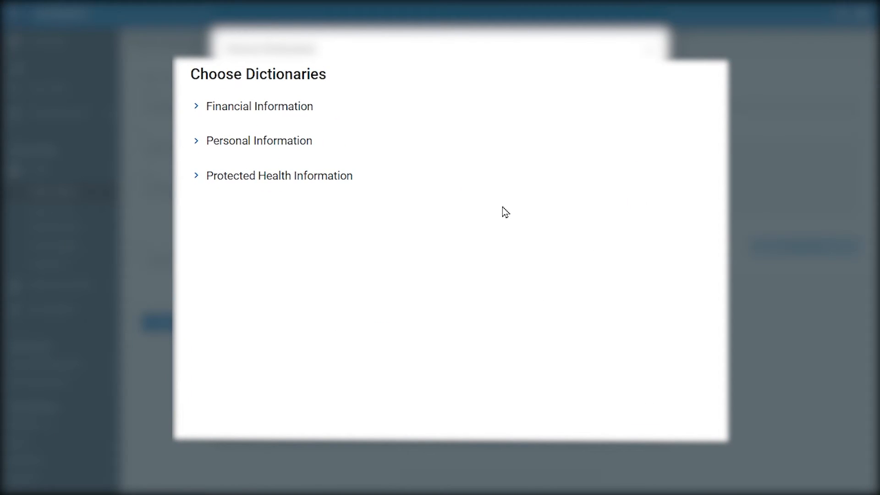
Select the SSN Term dictionary under Personal Information for the Dictionary Scan condition.
{"action": "left_click", "coordinate": [259, 106]}
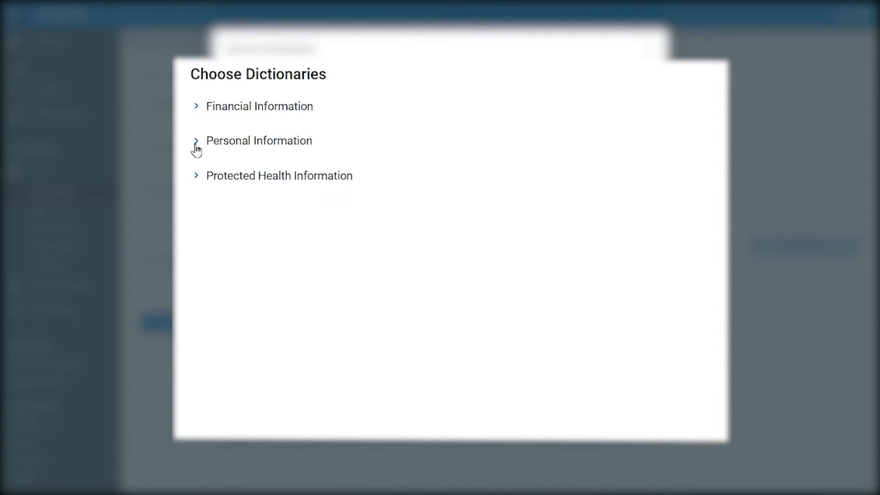
{"action": "left_click", "coordinate": [258, 141]}
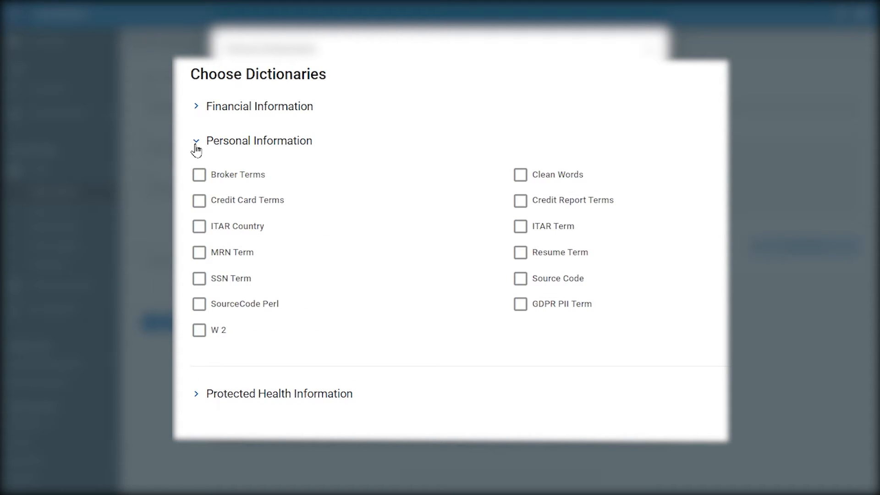
{"action": "left_click", "coordinate": [259, 140]}
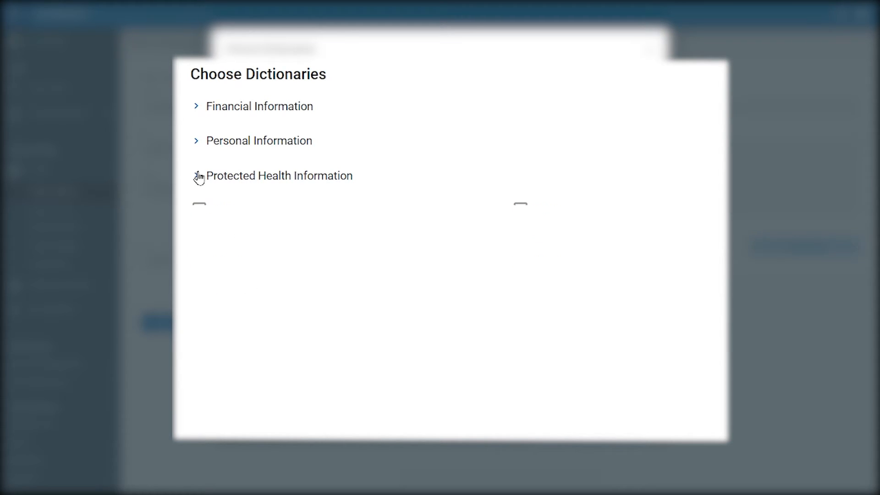
{"action": "left_click", "coordinate": [260, 140]}
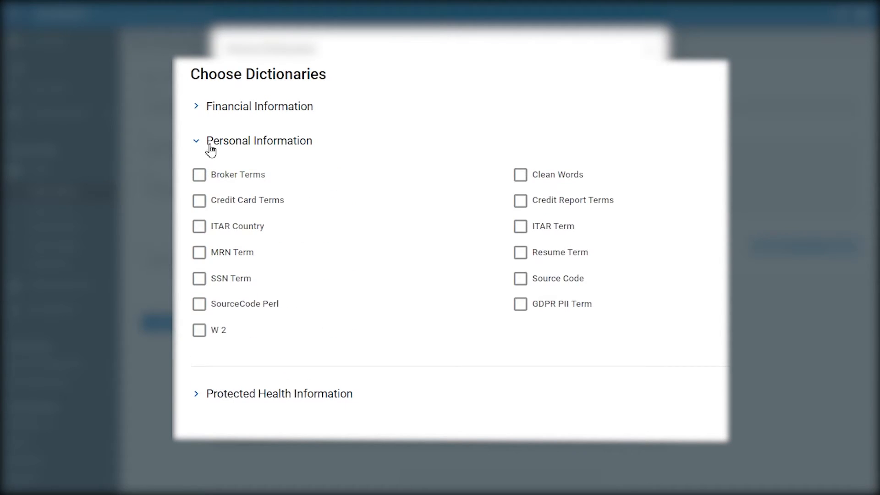
{"action": "mouse_move", "coordinate": [198, 281]}
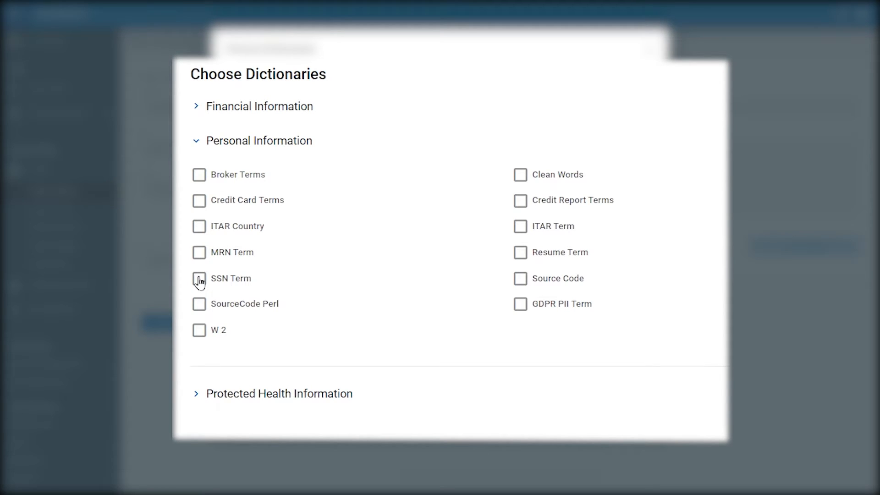
{"action": "left_click", "coordinate": [231, 184]}
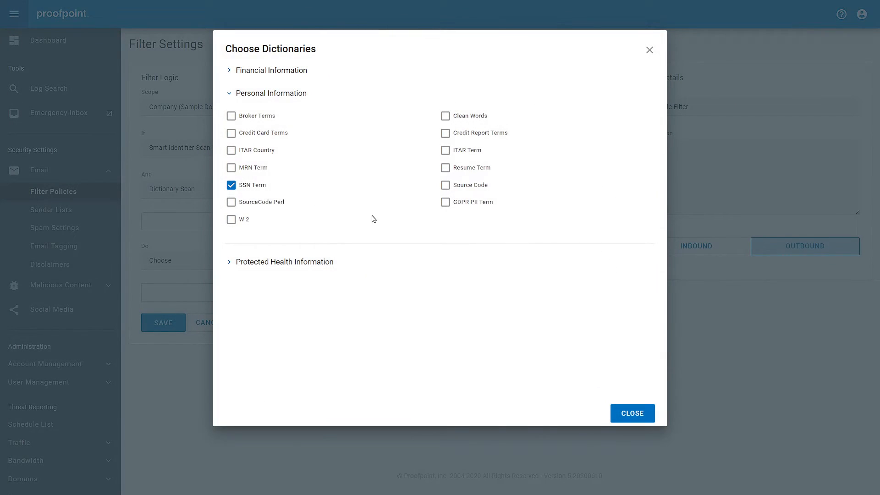
{"action": "left_click", "coordinate": [631, 413]}
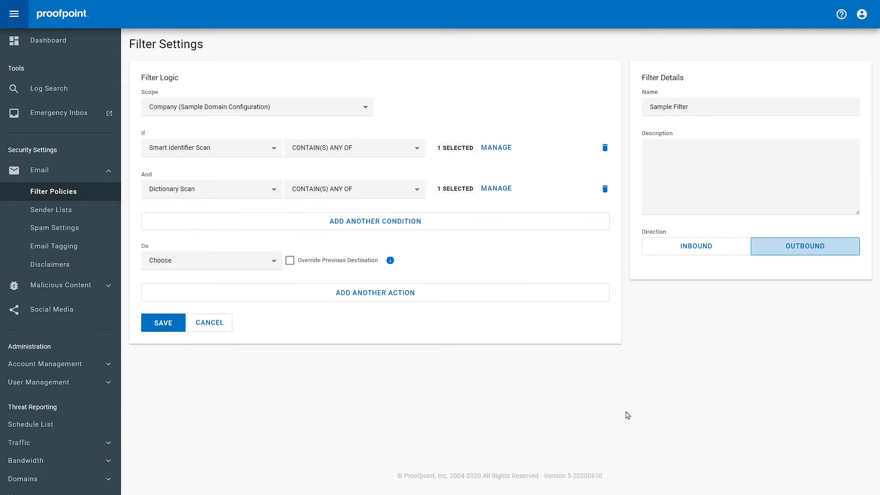
{"action": "mouse_move", "coordinate": [471, 292]}
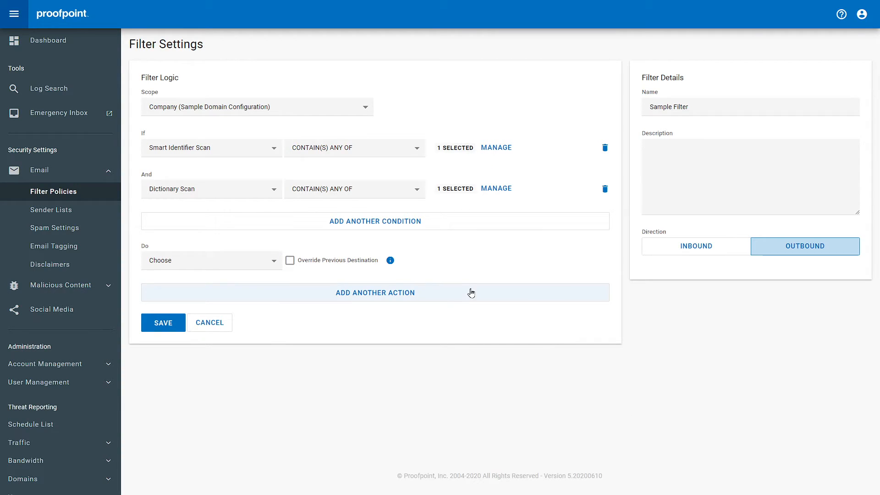
{"action": "mouse_move", "coordinate": [269, 242]}
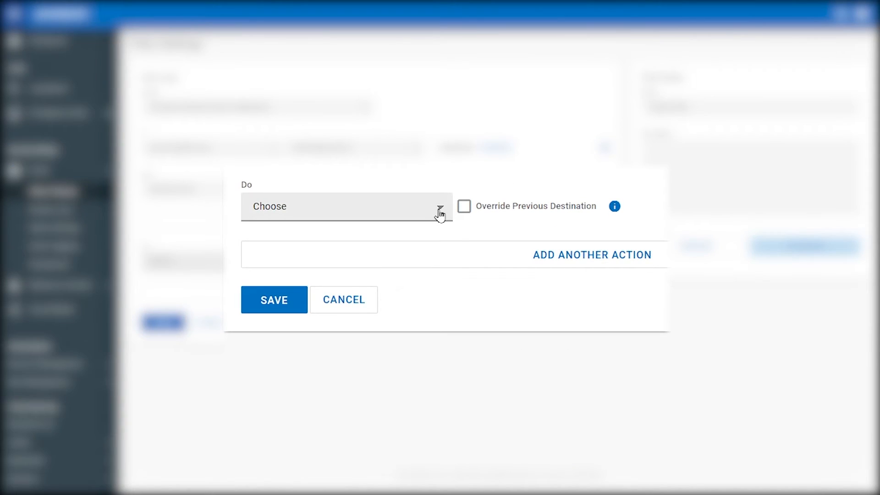
Set the action to Encrypt and save Sample Filter to the outbound list.
{"action": "left_click", "coordinate": [345, 206]}
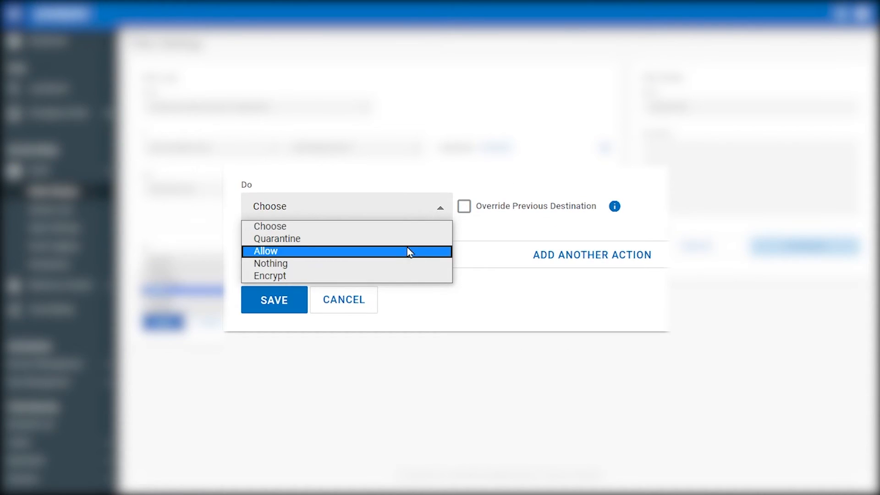
{"action": "left_click", "coordinate": [269, 276]}
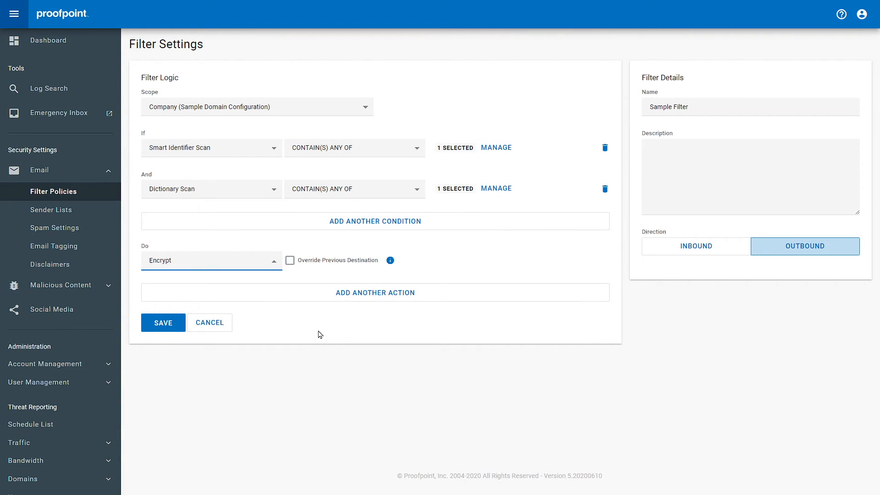
{"action": "left_click", "coordinate": [163, 322]}
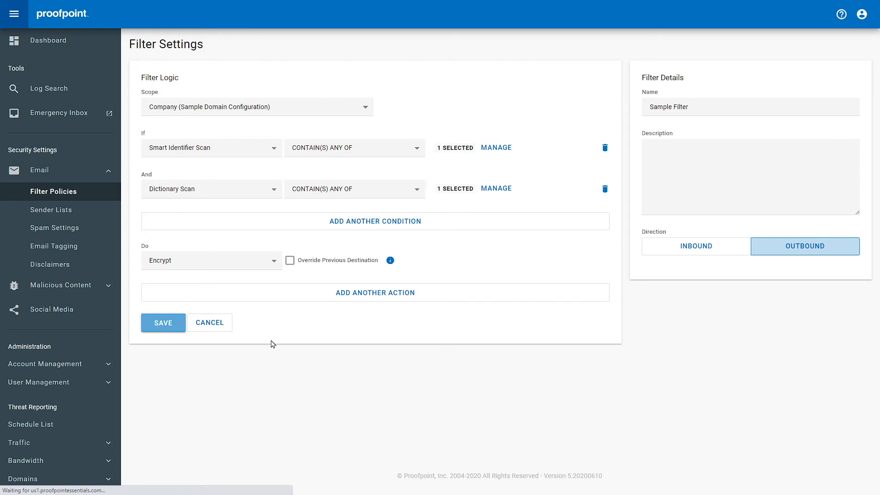
{"action": "left_click", "coordinate": [163, 322]}
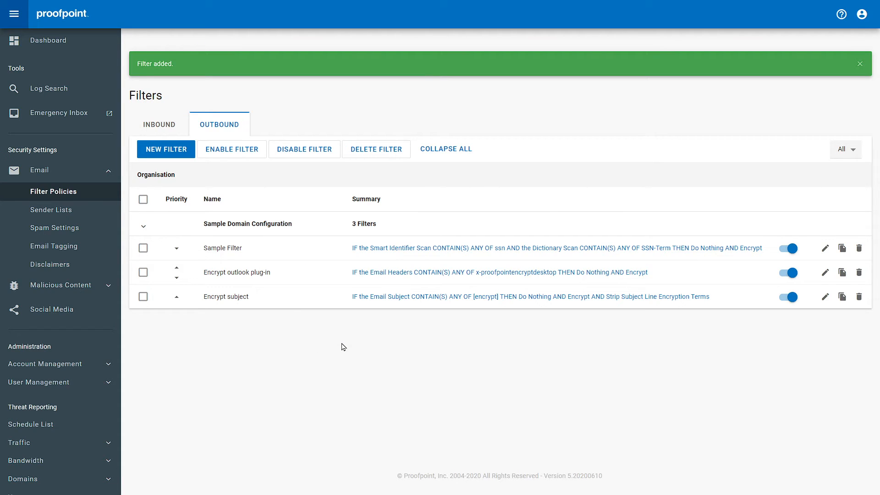
{"action": "mouse_move", "coordinate": [361, 267]}
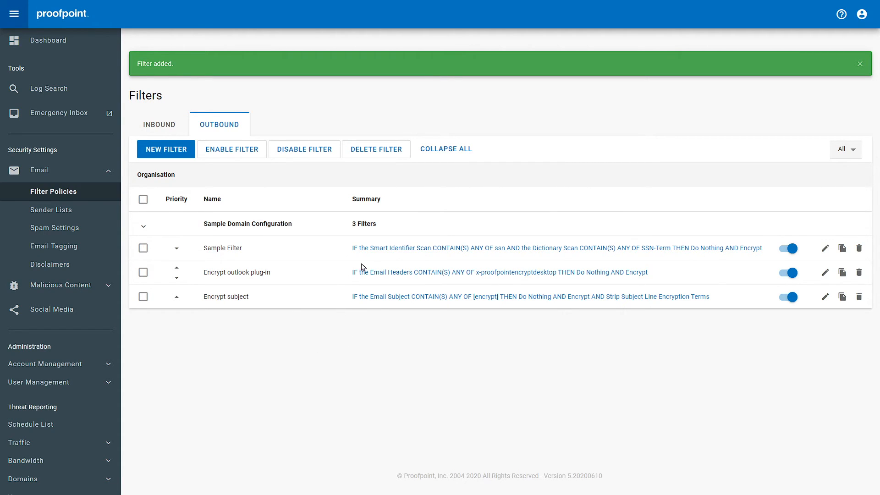
{"action": "mouse_move", "coordinate": [581, 260]}
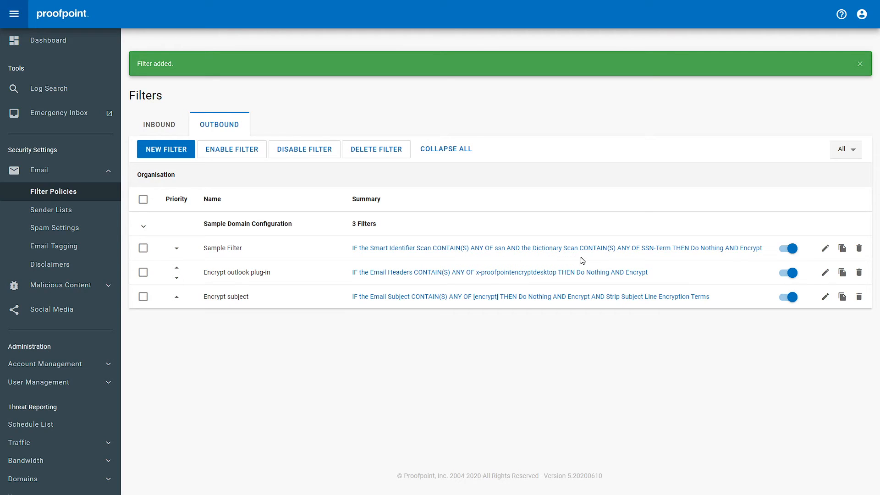